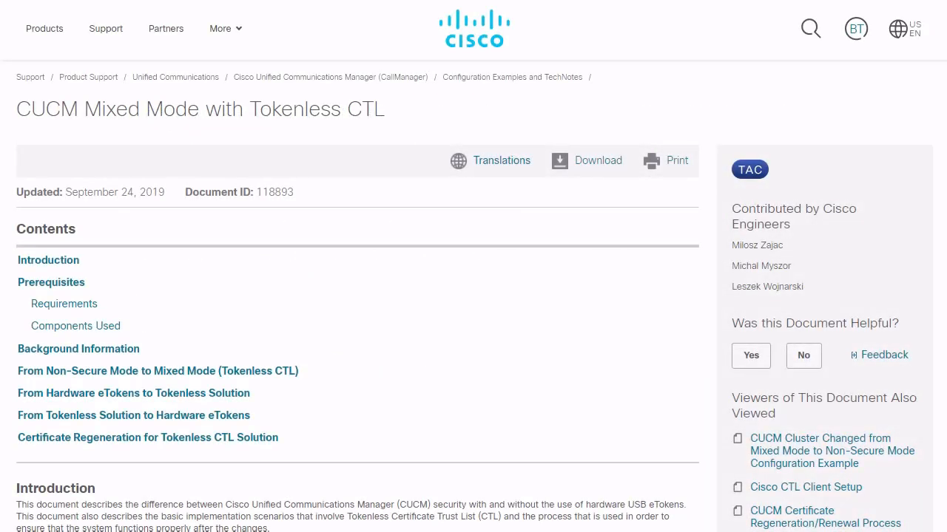
Go to System > Enterprise Parameters to load the cluster's enterprise parameters page
scroll("down", 3)
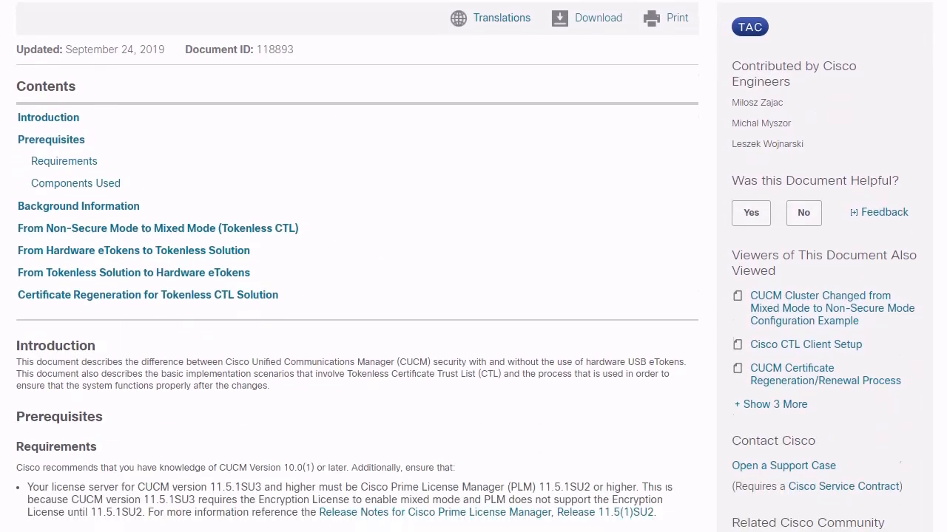
scroll("down", 3)
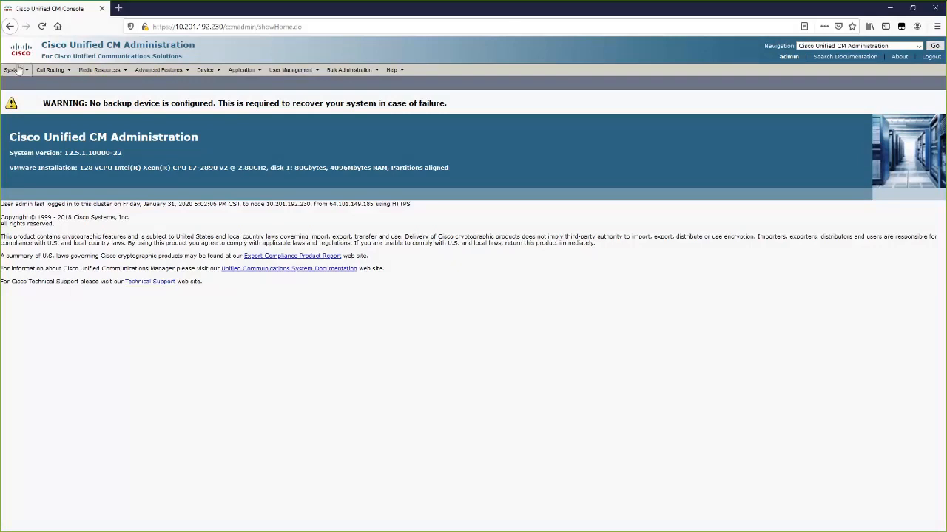
left_click(11, 70)
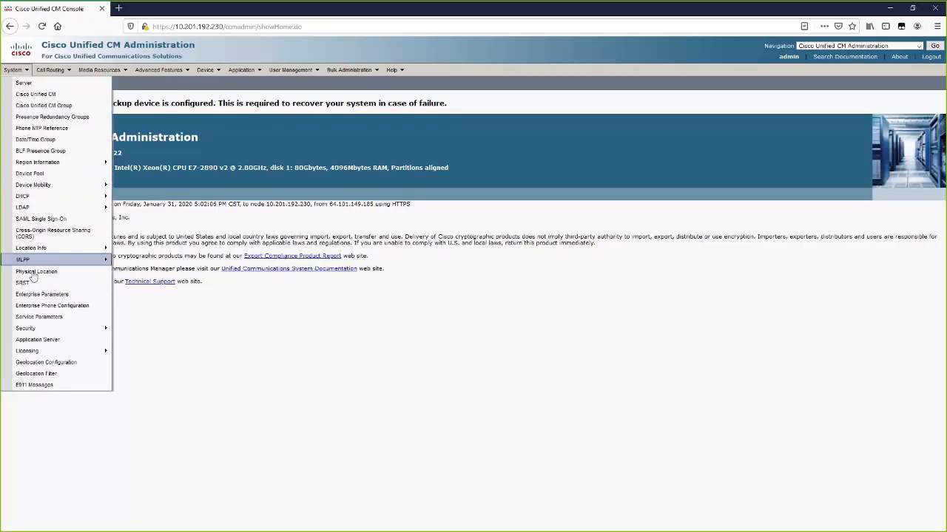
left_click(42, 293)
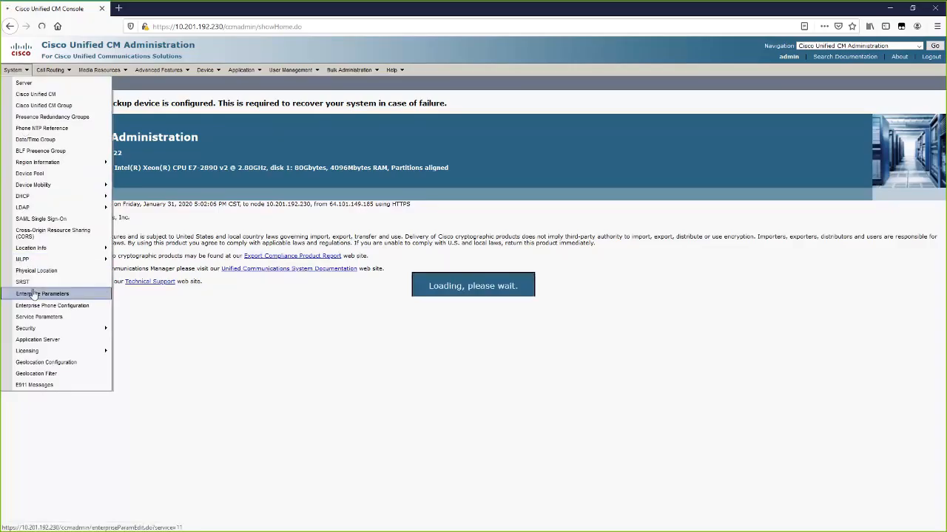
left_click(42, 294)
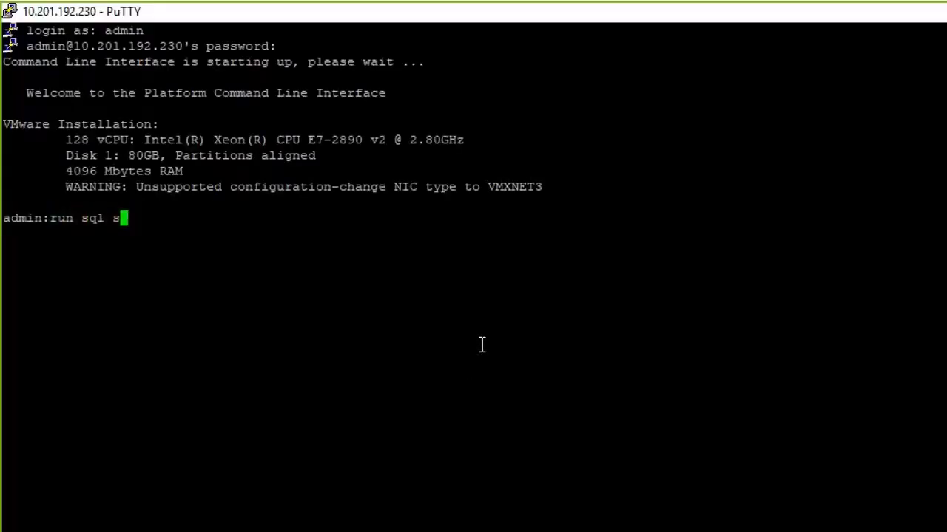
Type the SQL query selecting paramname, paramvalue from processconfig for 'ClusterSecurityMode'
type("elect paramname,par")
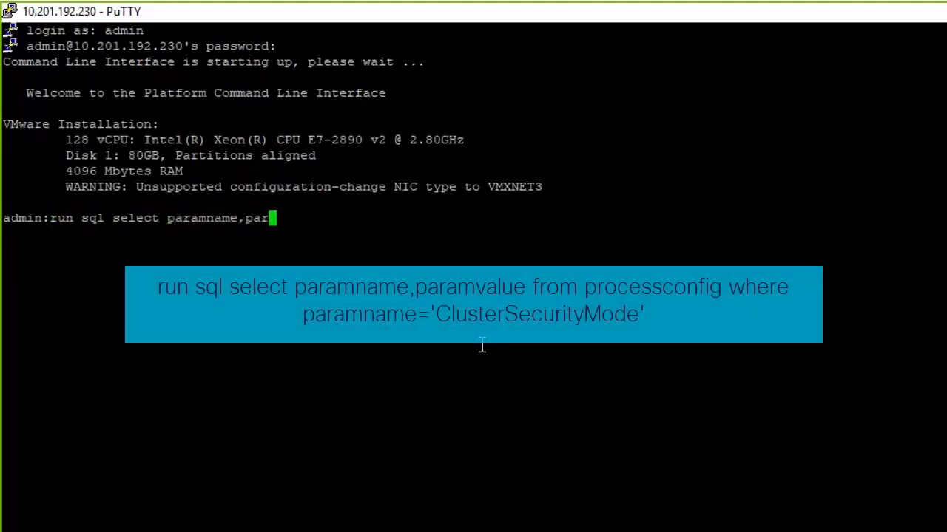
type("amvalue from processconfig")
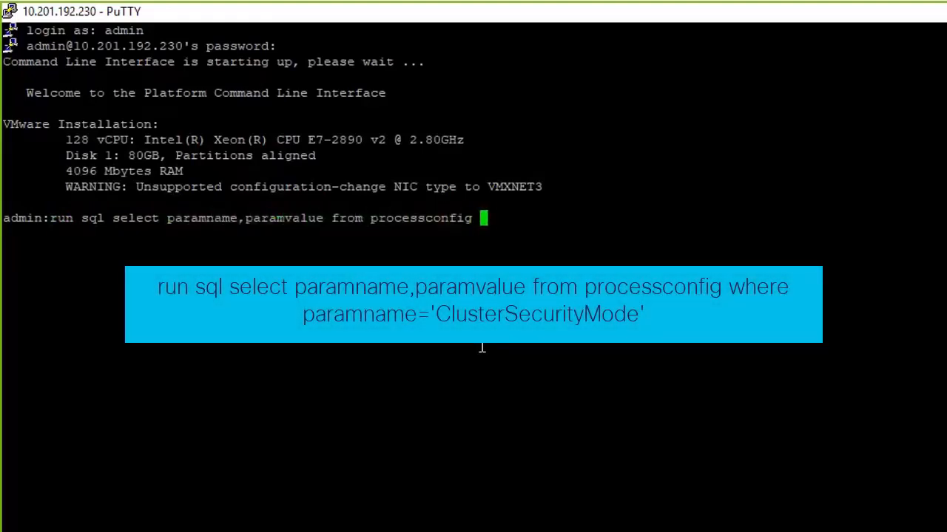
type("where paramname=")
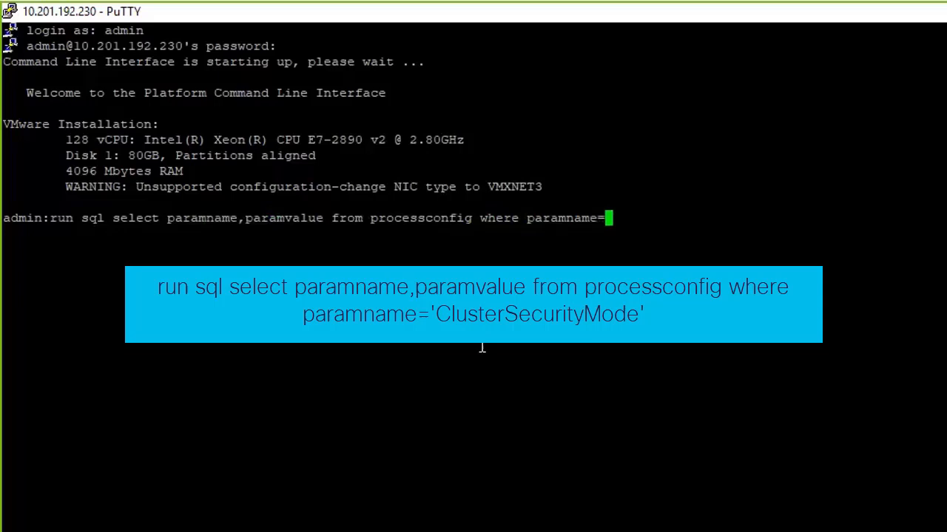
type("'ClusterSecurity")
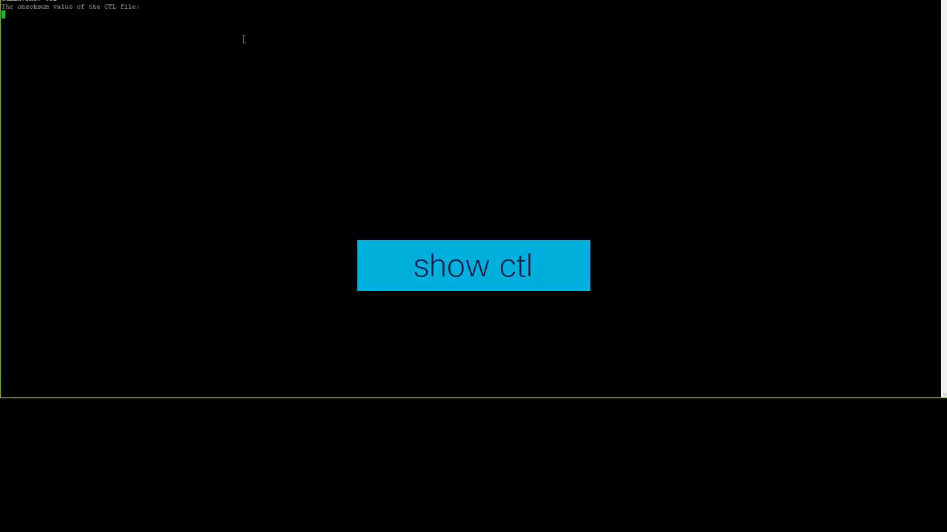
Focus the PuTTY session to run show ctl and view the CTL records
left_click(473, 266)
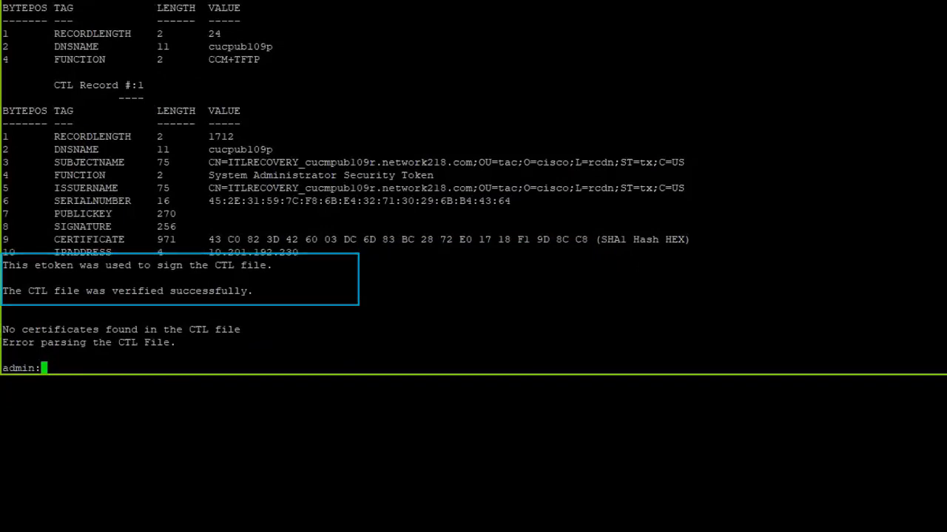
Delete CTLFile.tlv from activelog cm/tftpdata, then type show
type("file")
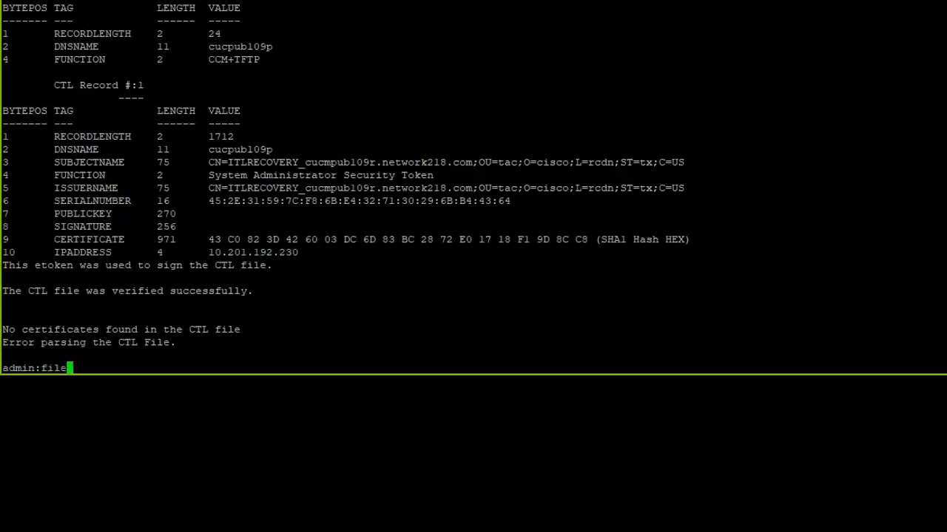
type("delete act")
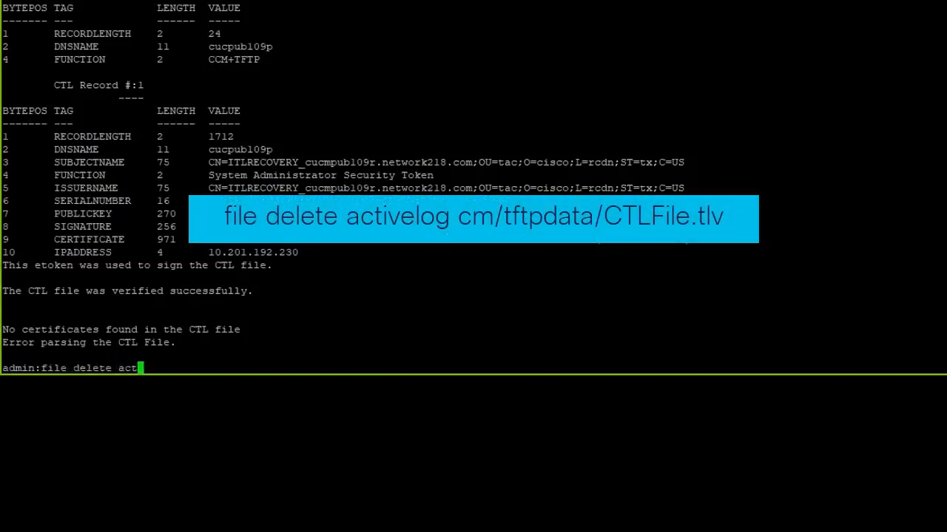
type("ivelog cm/tftpdata/CTLFile.tlv")
type("y")
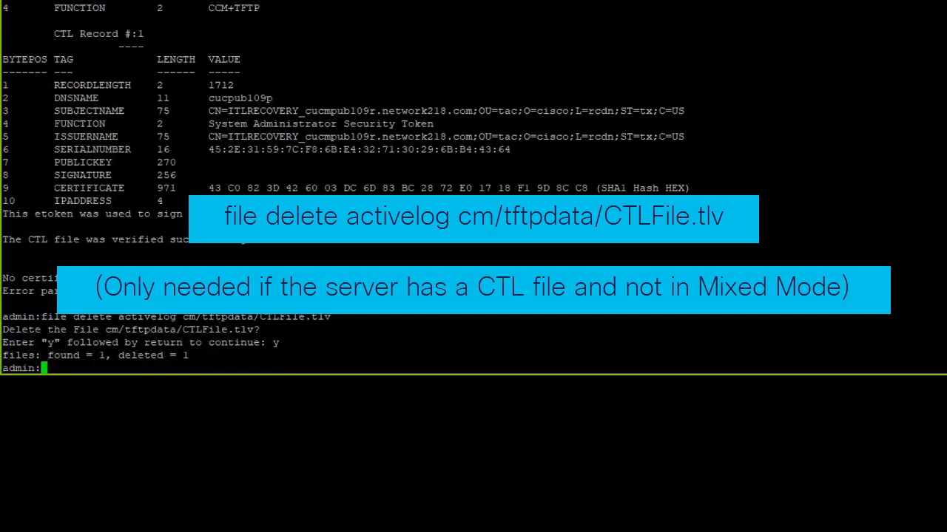
type("show")
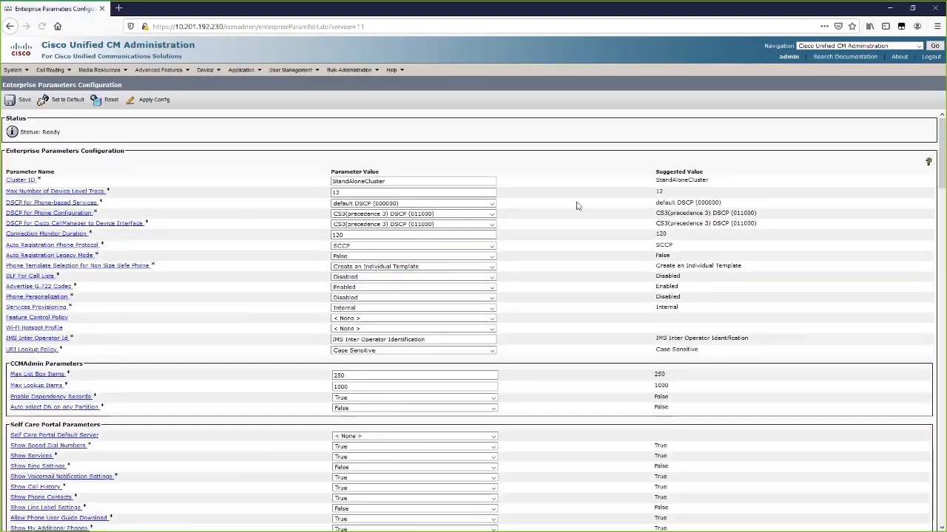
Scroll Enterprise Parameters to Security Parameters and check Cluster Security Mode is 1
scroll("down", 3)
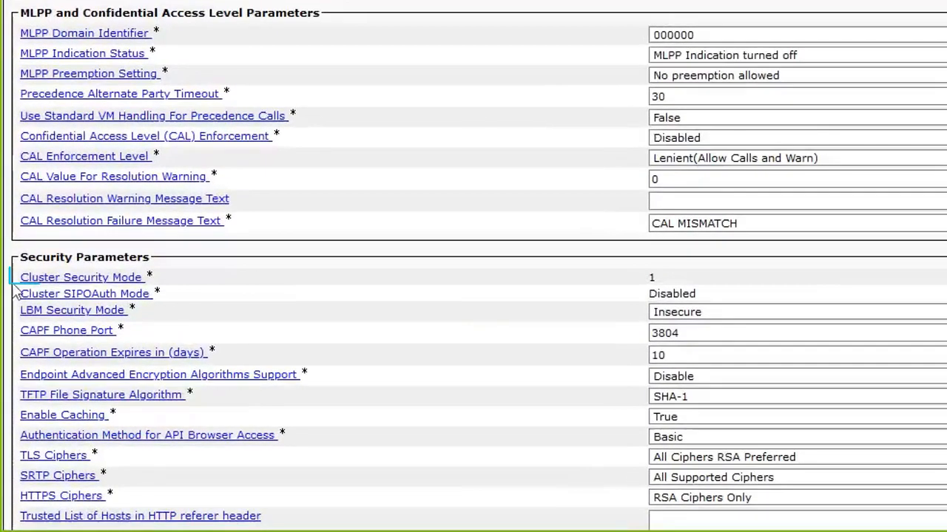
left_click(82, 277)
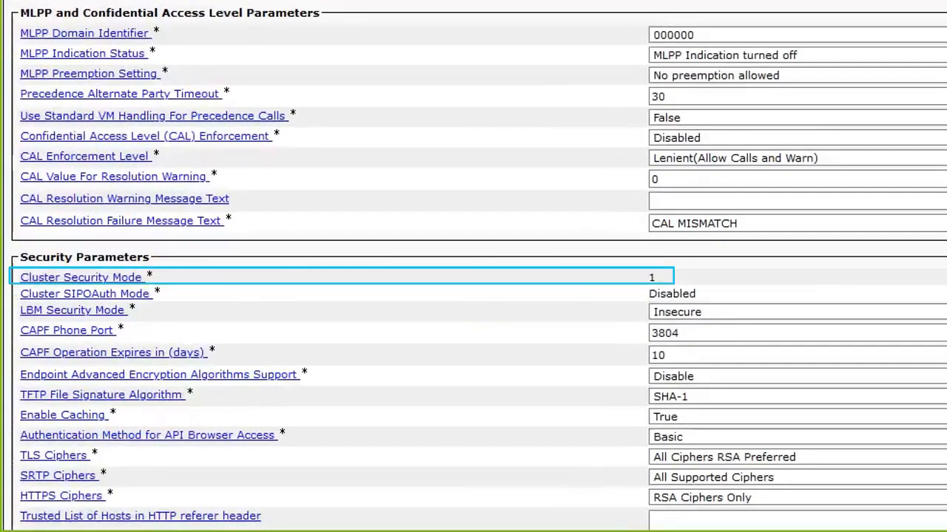